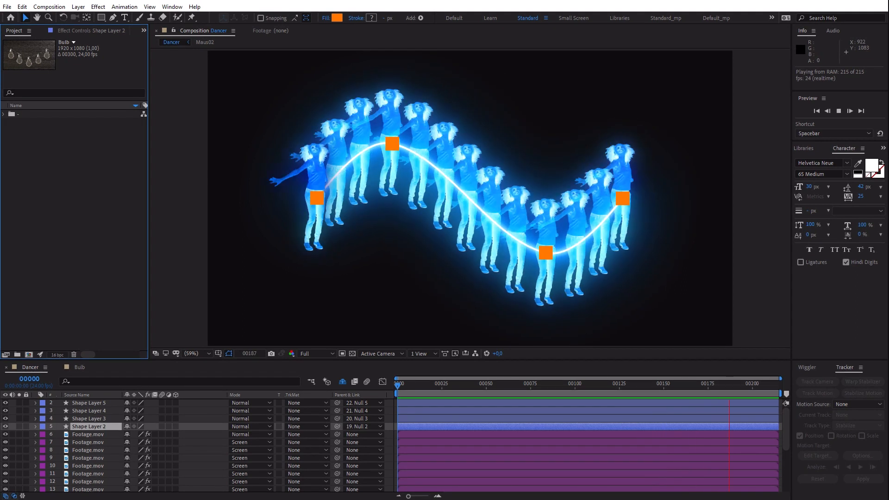
Preview the finished Dancer comp before switching to the comp with the glowing blue line
click(79, 366)
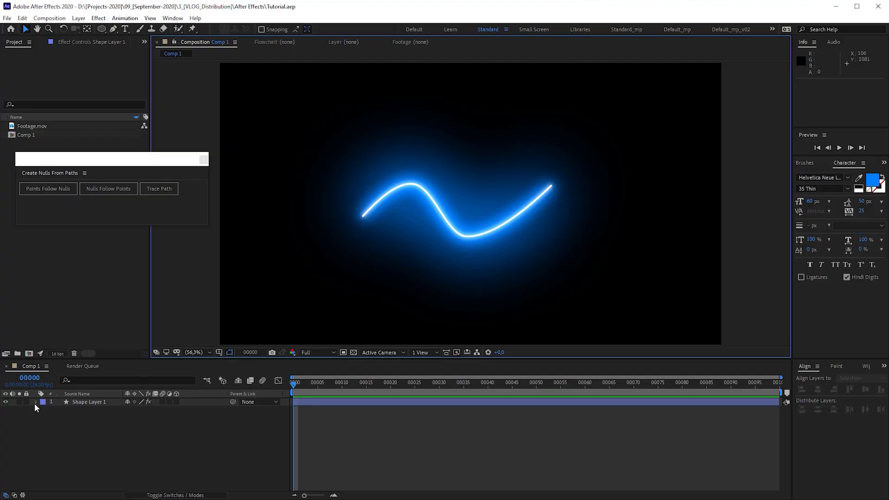
Trace Shape Layer 1's path to create a null riding the wavy line, then return to frame 0
click(34, 402)
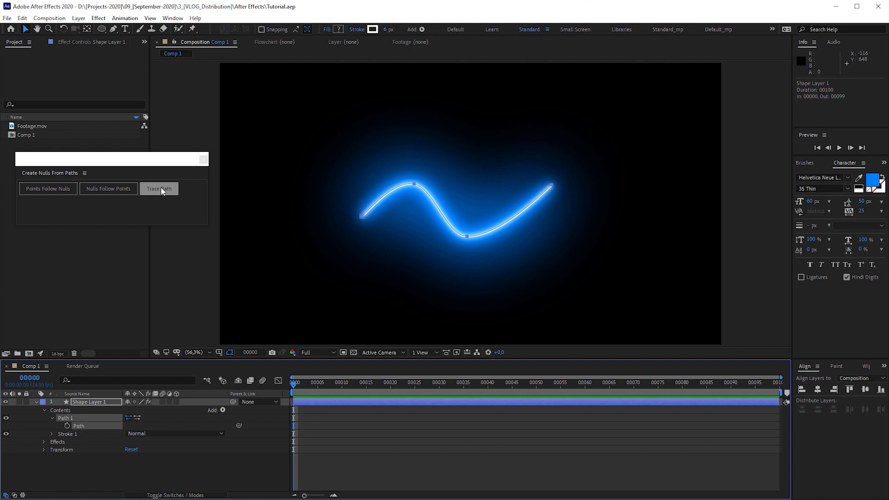
click(159, 188)
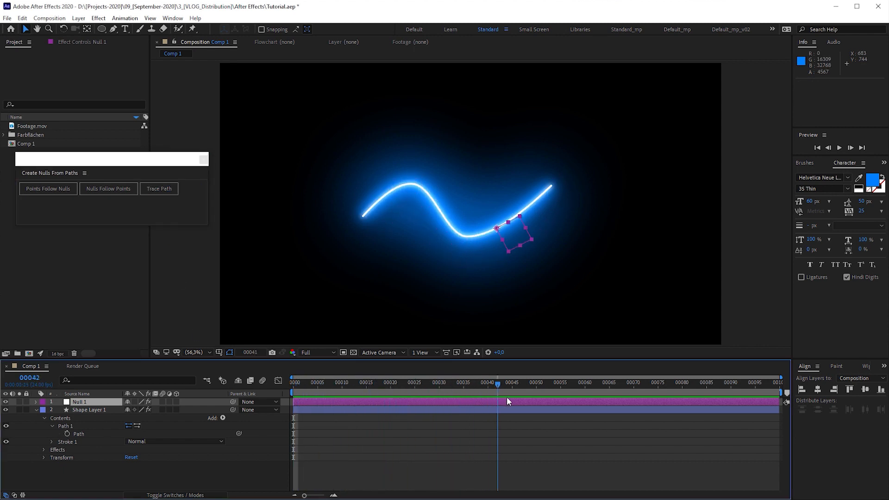
click(617, 383)
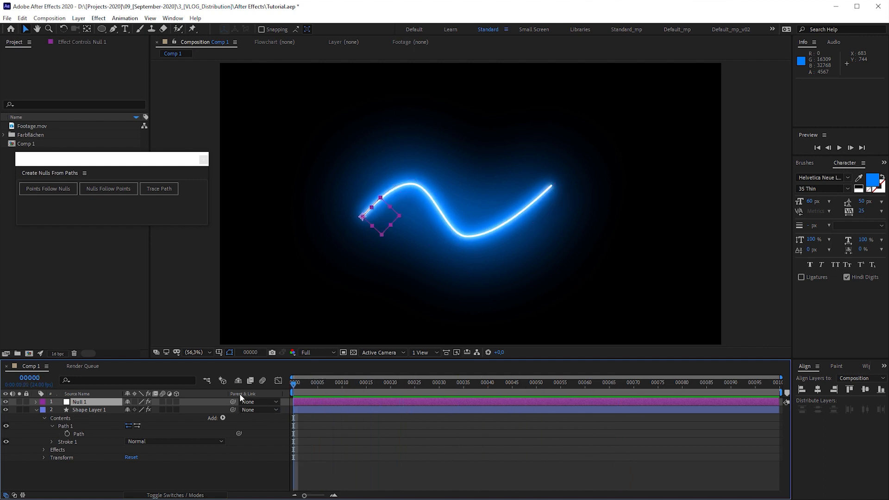
mouse_move(211, 146)
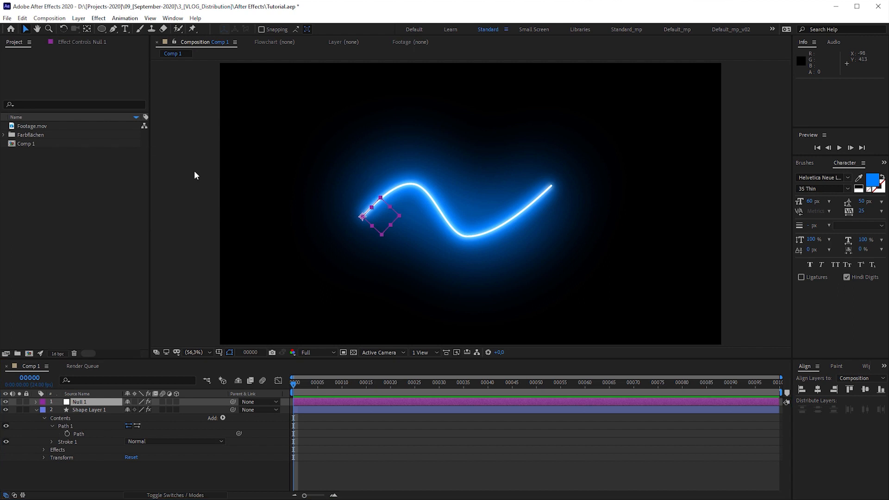
Reopen the Create Nulls From Paths.jsx panel from the Window menu
click(173, 18)
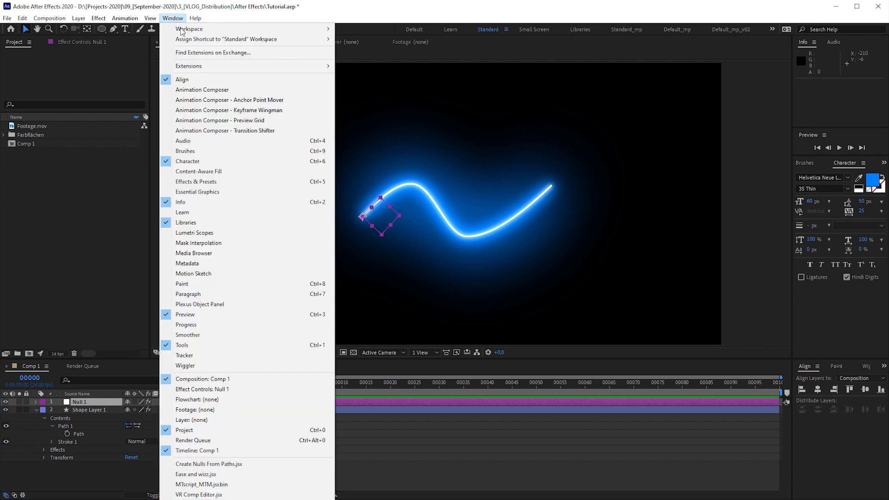
mouse_move(233, 488)
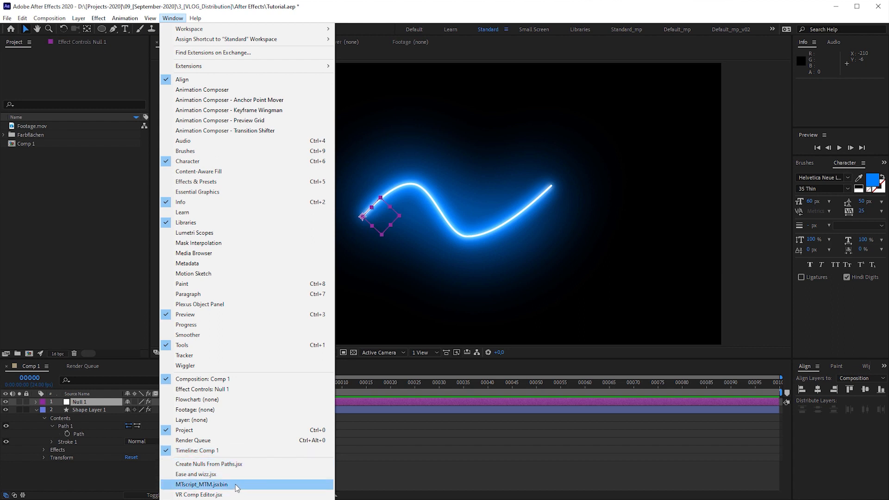
mouse_move(234, 464)
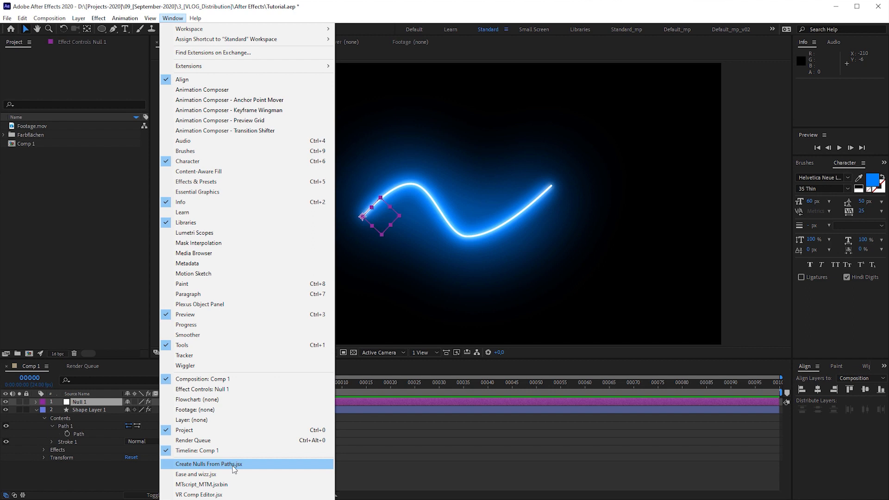
click(209, 464)
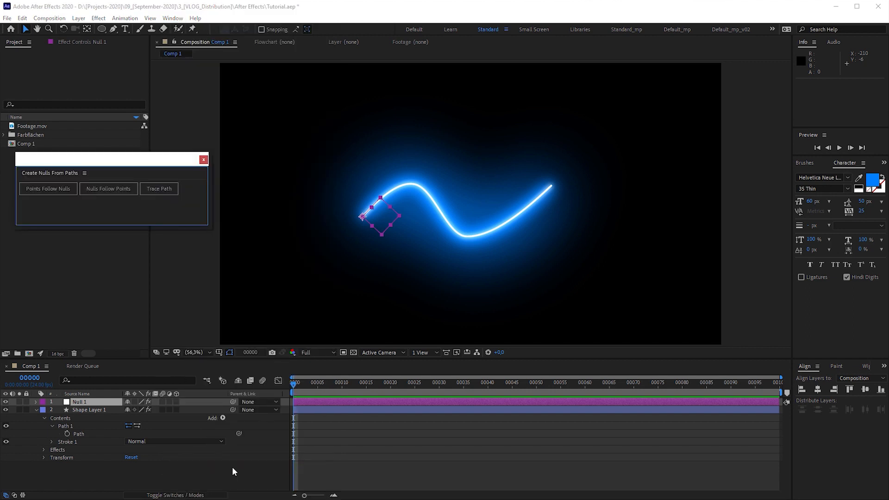
mouse_move(175, 211)
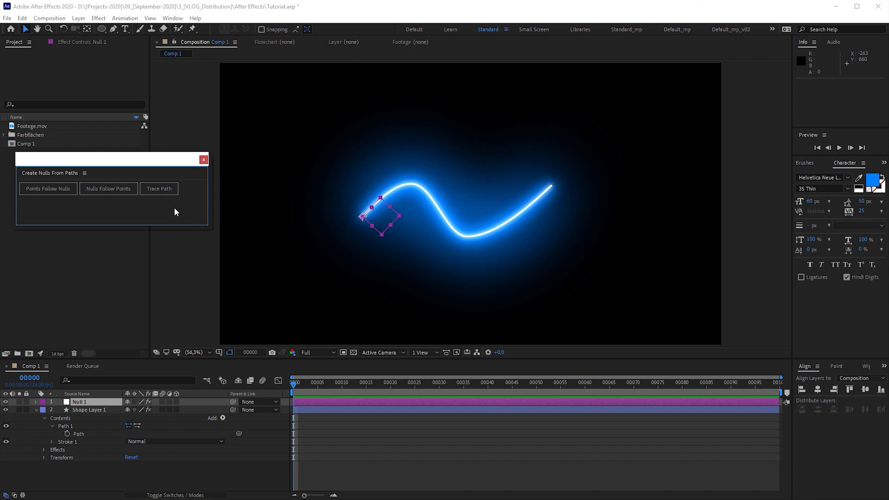
mouse_move(147, 220)
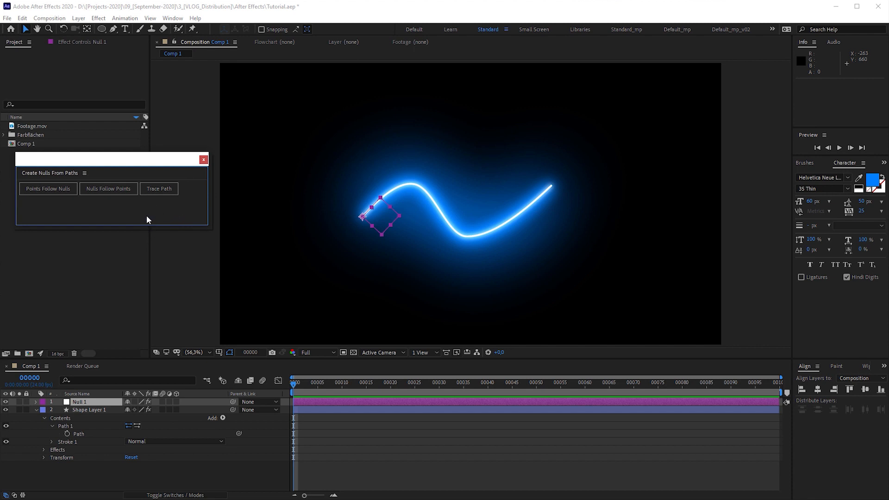
mouse_move(118, 216)
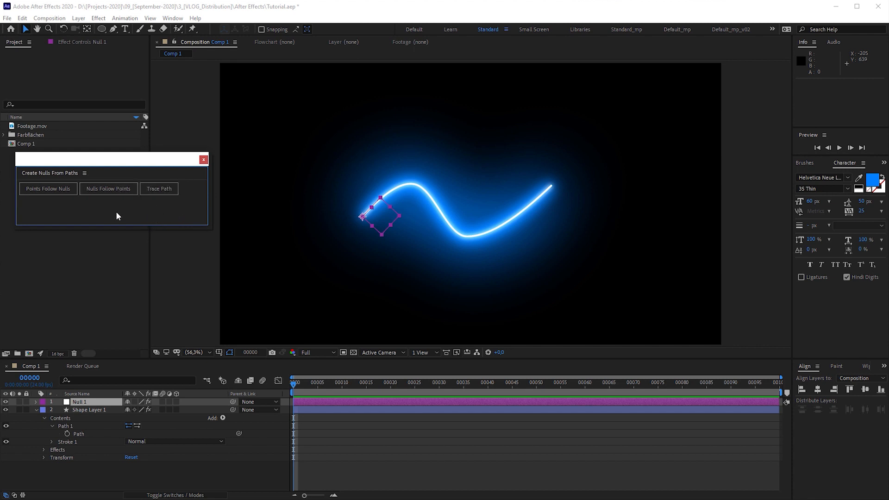
mouse_move(136, 210)
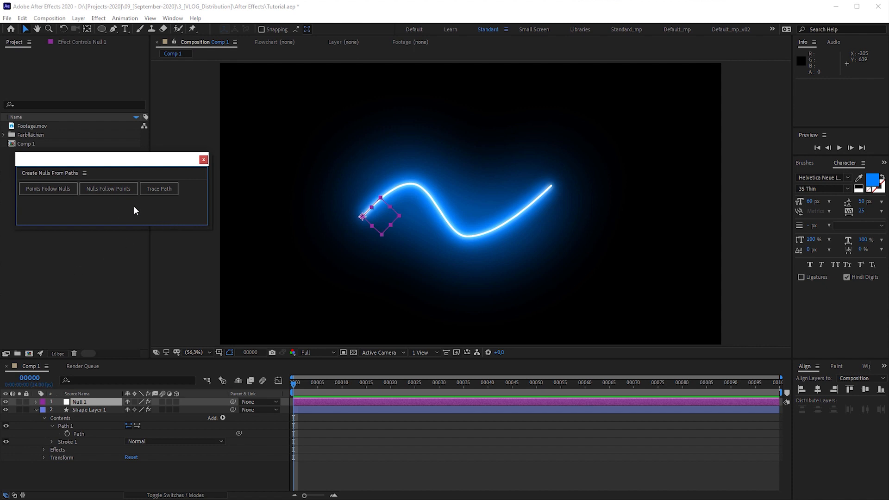
mouse_move(159, 203)
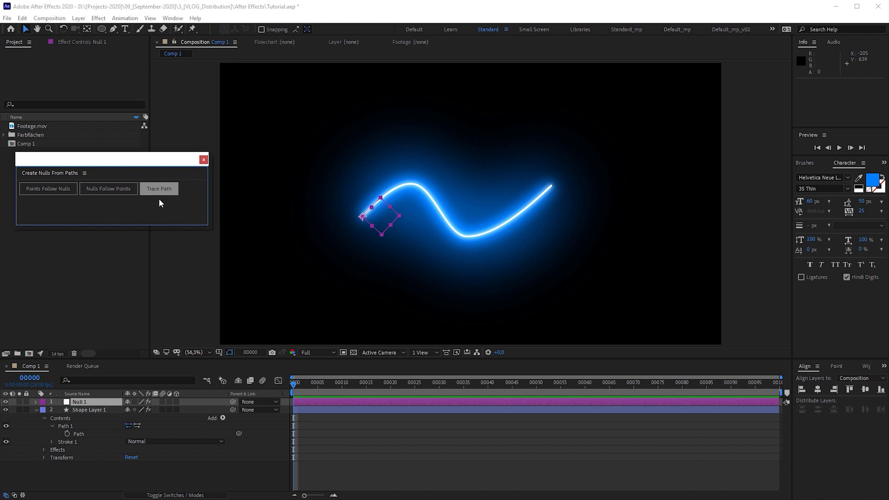
mouse_move(179, 243)
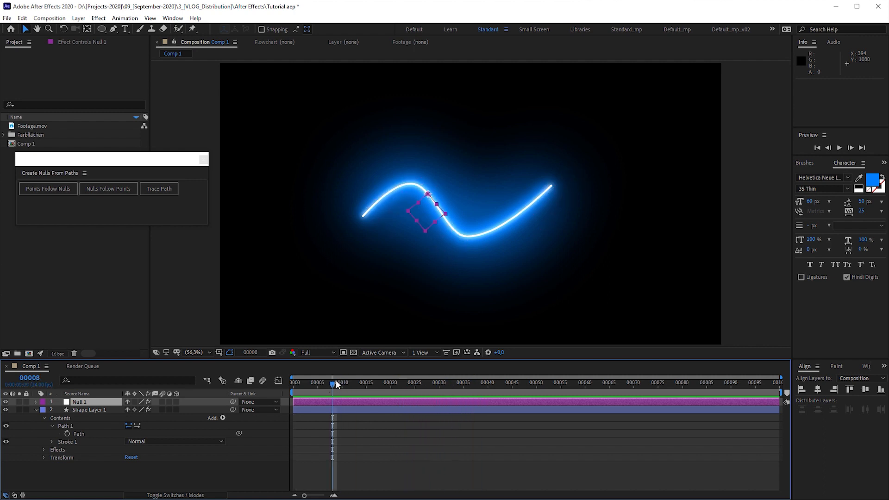
Reveal Null 1's Trace Path Progress and turn Loop off so it ends at 100% on frame 24
click(158, 188)
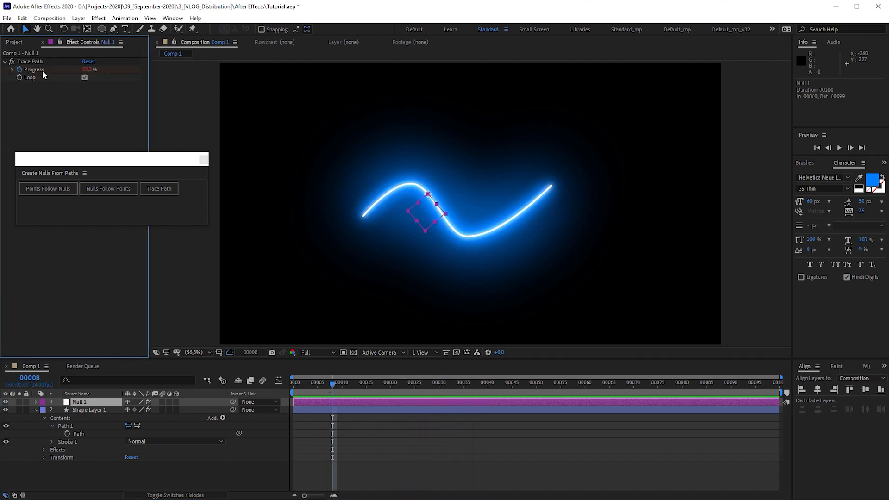
mouse_move(34, 82)
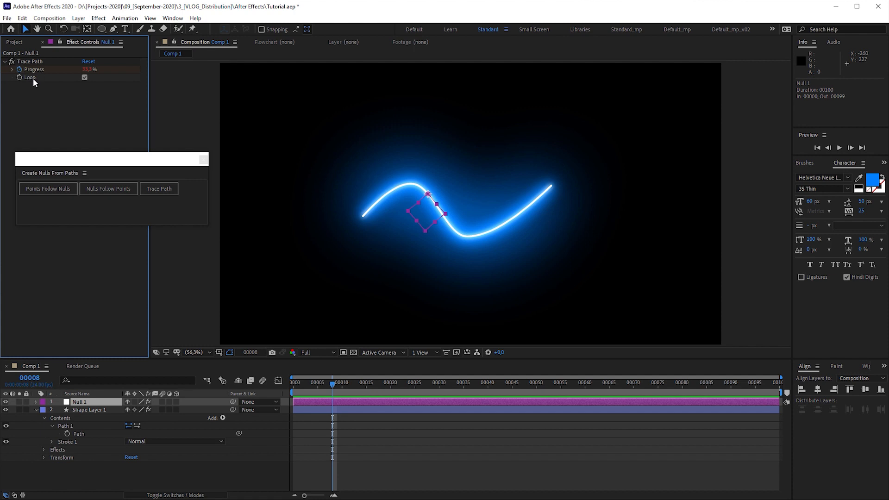
mouse_move(32, 84)
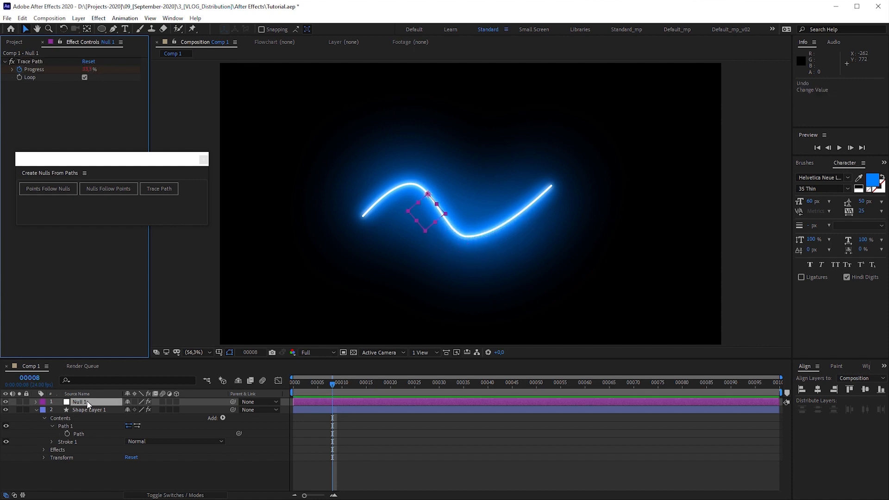
click(44, 401)
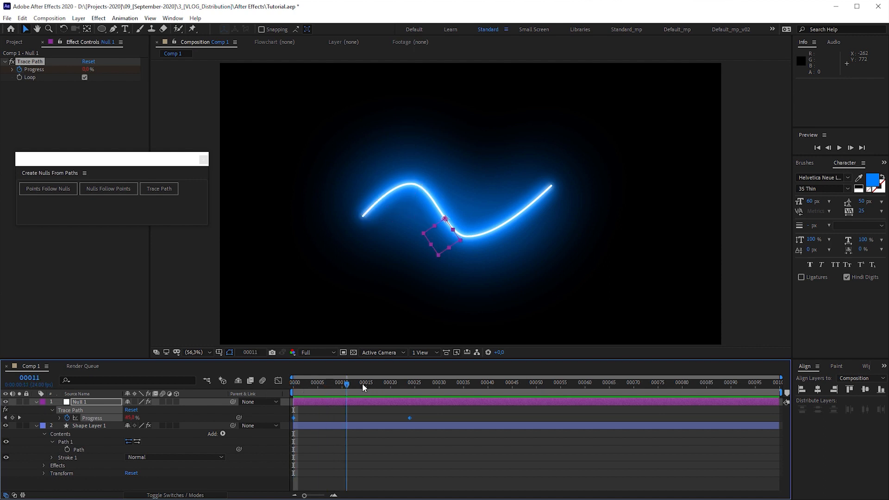
click(410, 383)
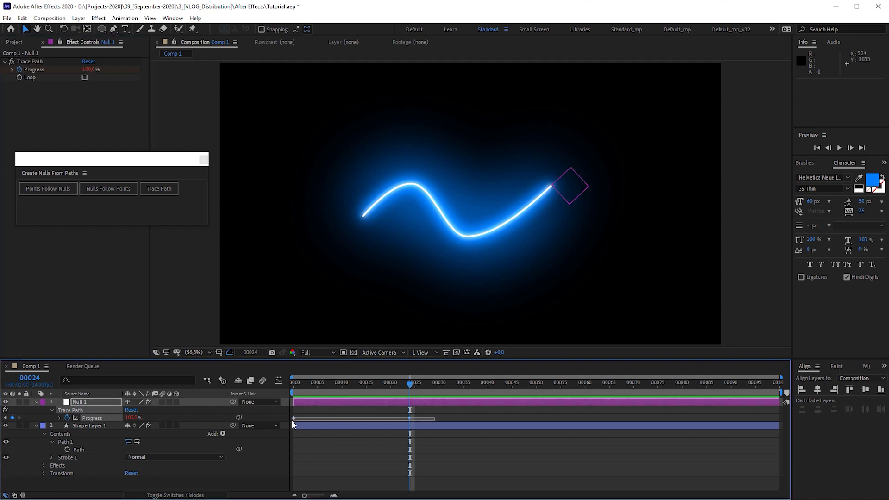
Give the duplicated nulls different Trace Path Progress values to spread them along the wave
click(88, 426)
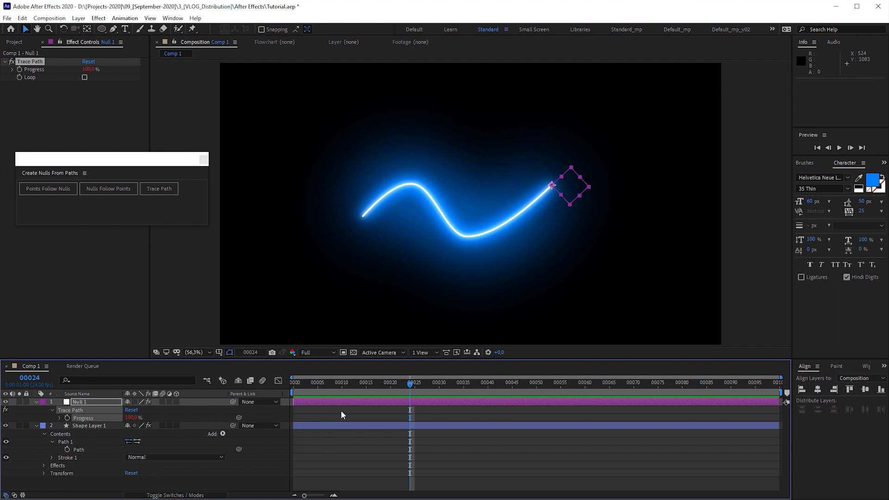
mouse_move(391, 390)
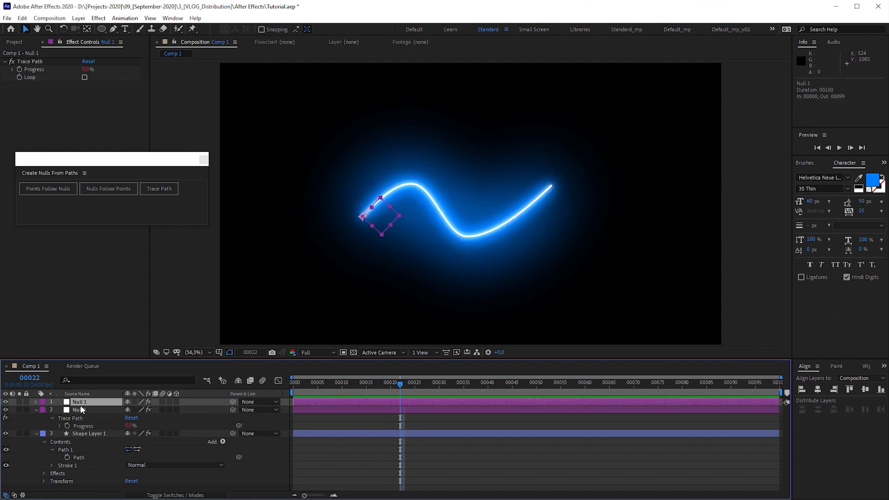
click(43, 411)
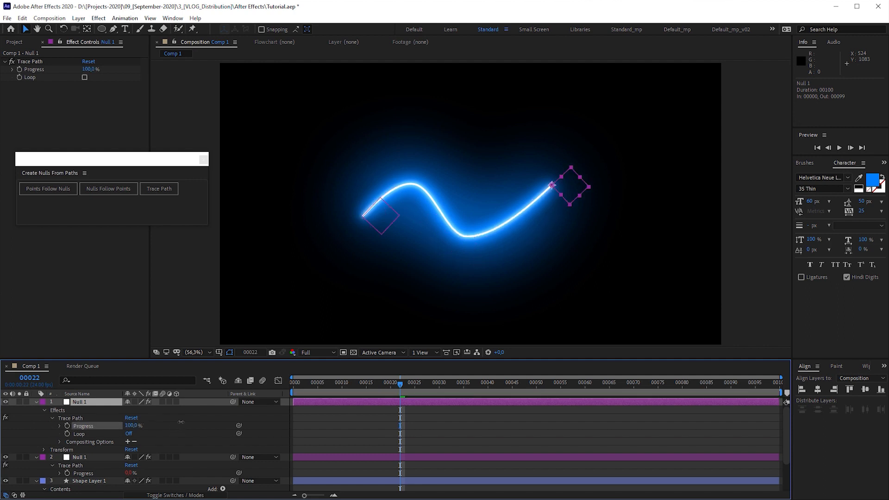
click(37, 401)
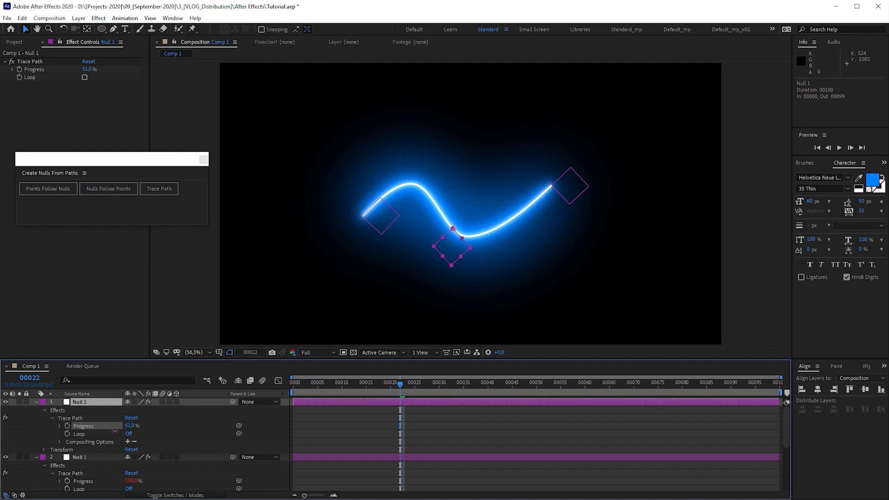
click(89, 70)
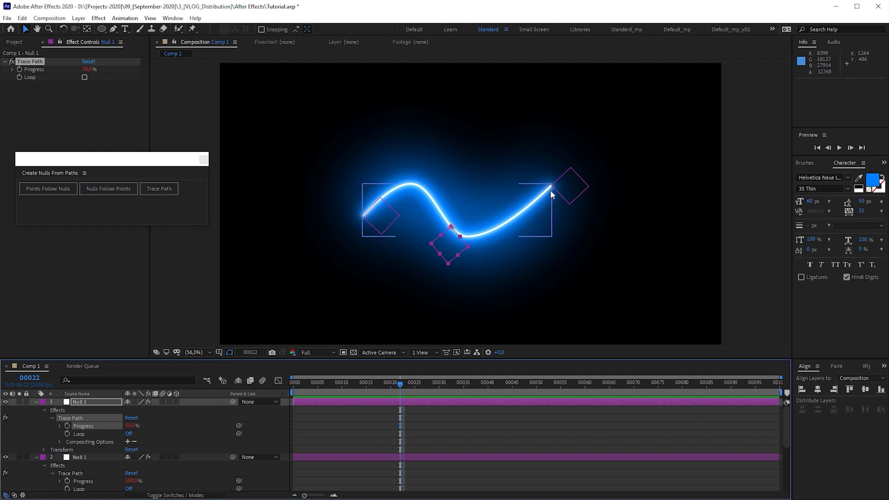
mouse_move(543, 205)
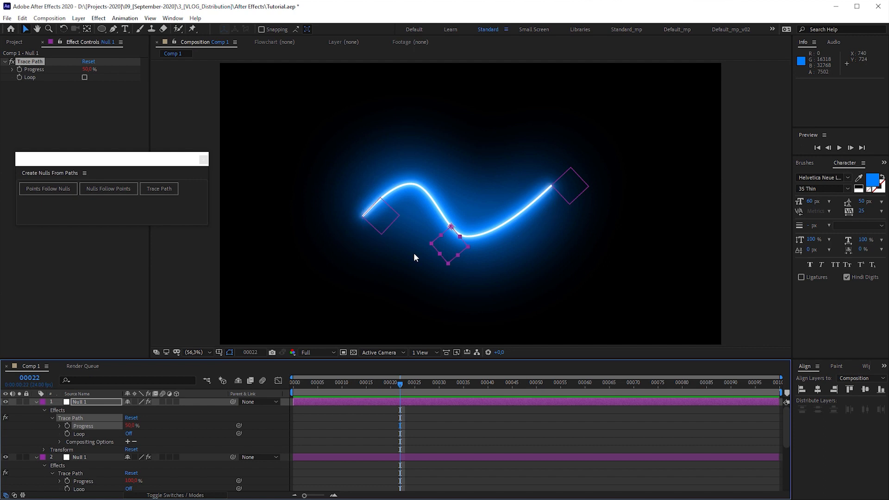
mouse_move(424, 266)
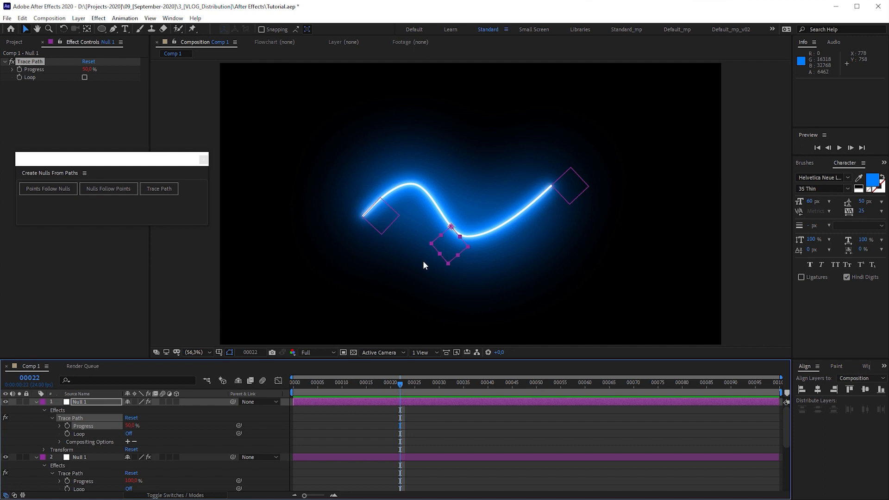
mouse_move(427, 267)
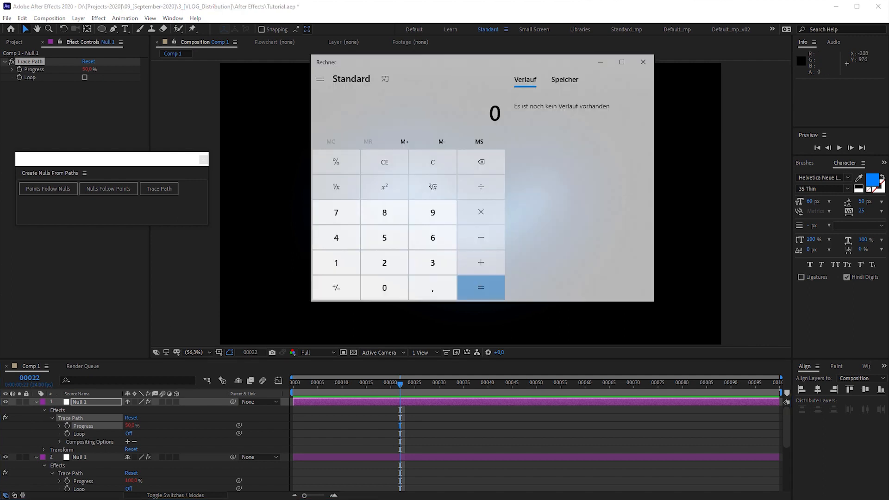
Work out 100 ÷ 4 = 25 in Windows Calculator and close it
click(336, 238)
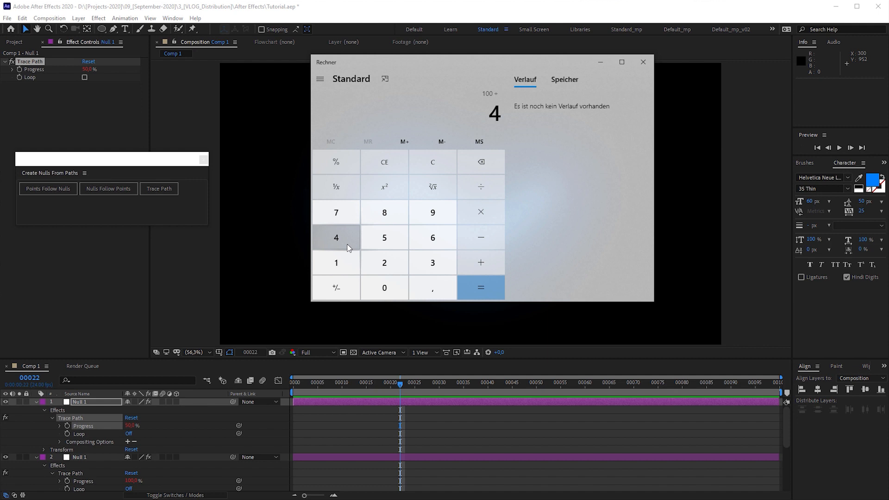
click(481, 287)
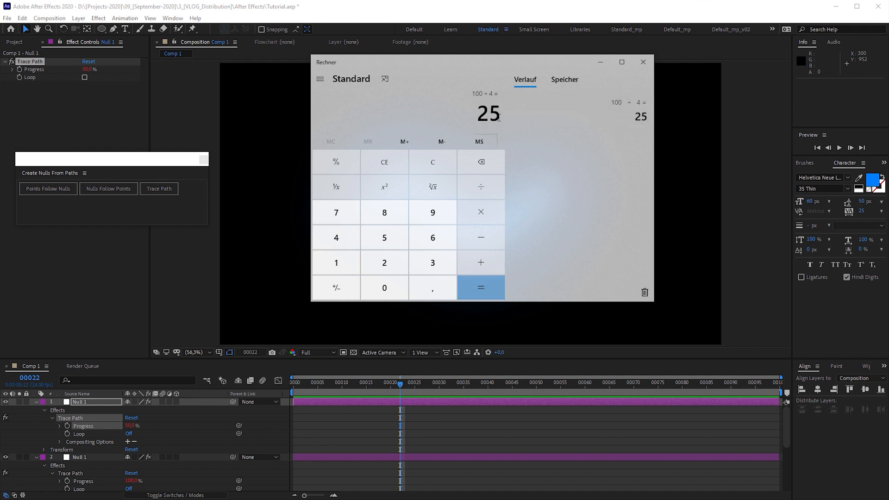
click(643, 62)
text(25)
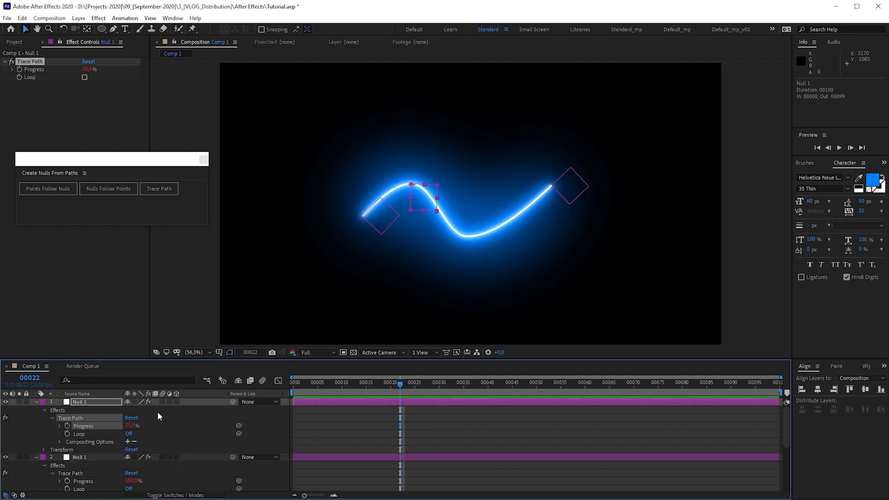
Set the nulls' Trace Path Progress to 25%, 50% and 75% for even quarter spacing
double_click(134, 425)
text(75)
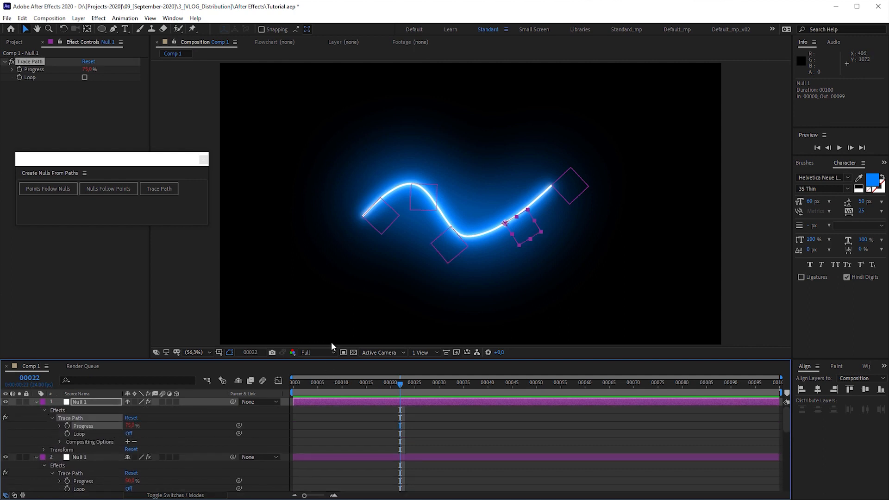
mouse_move(471, 253)
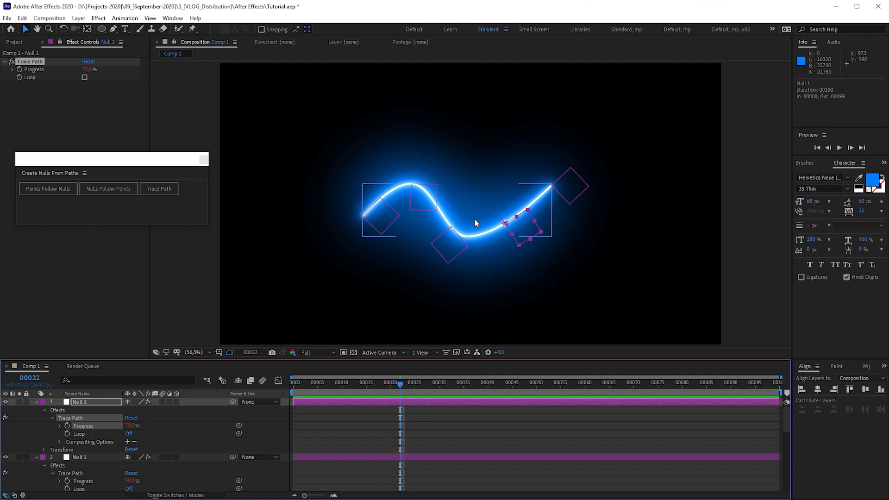
mouse_move(467, 233)
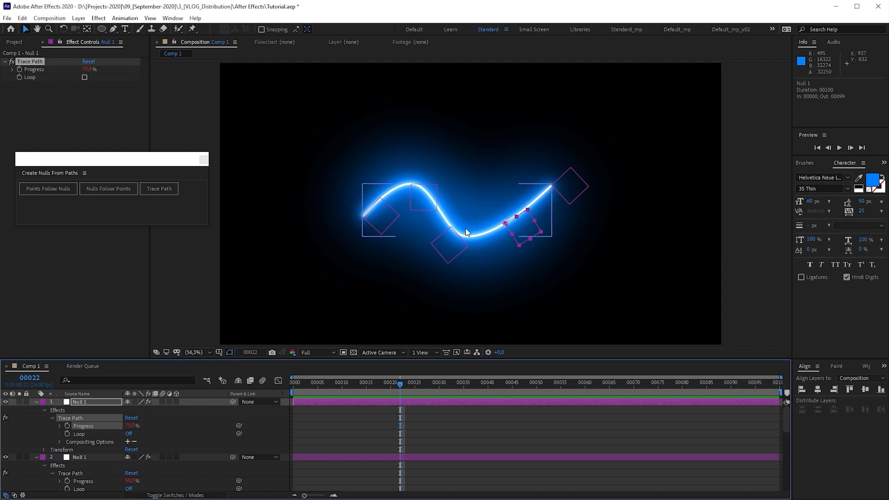
mouse_move(435, 227)
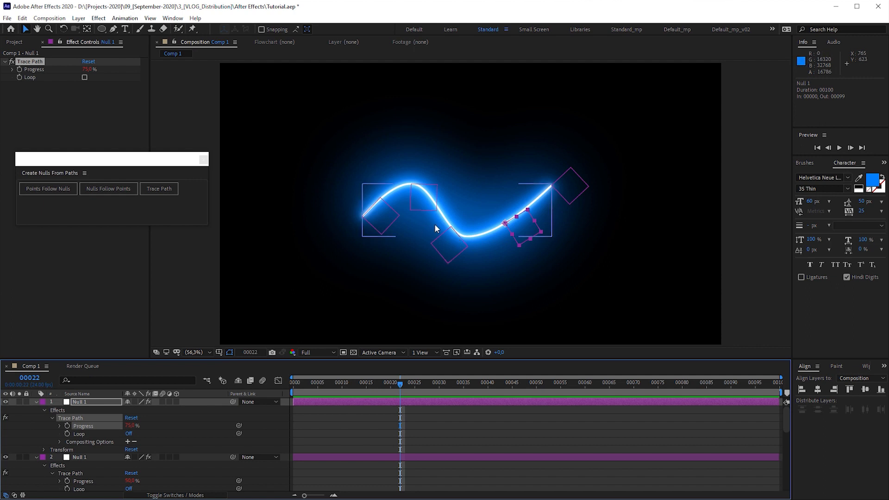
mouse_move(455, 231)
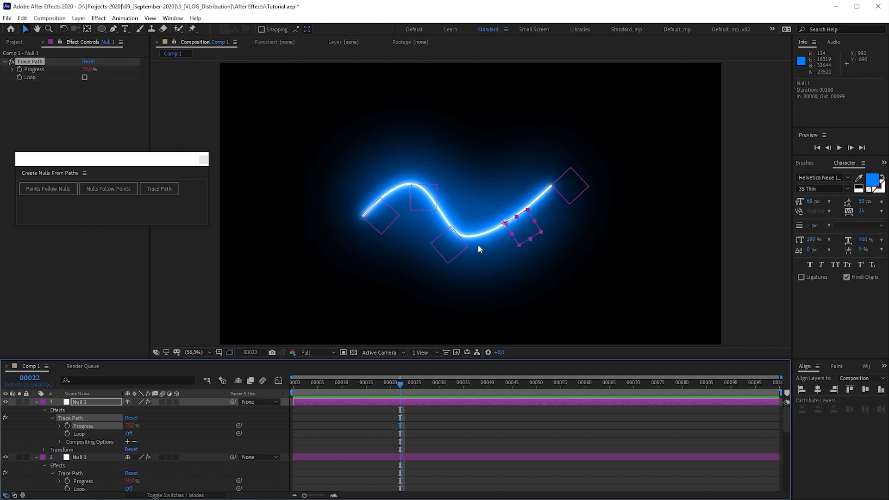
mouse_move(519, 222)
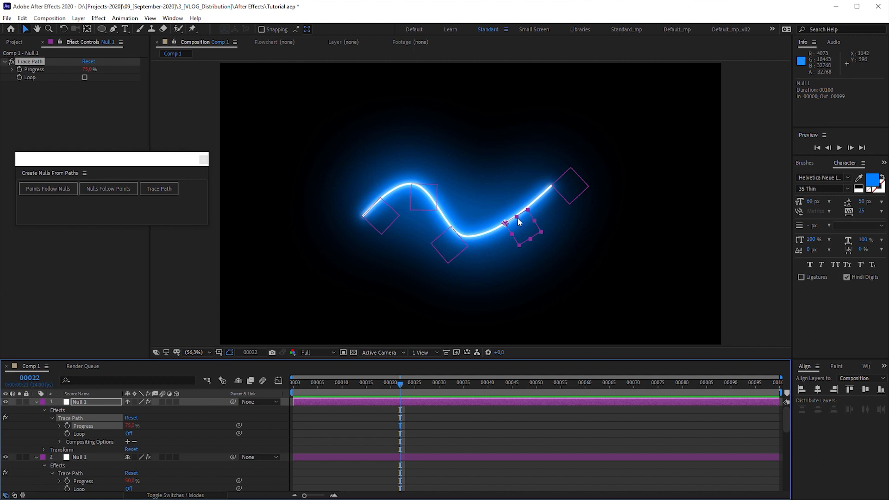
Delete the extra nulls and replace Null 1 with Footage.mov from the Project panel
click(47, 187)
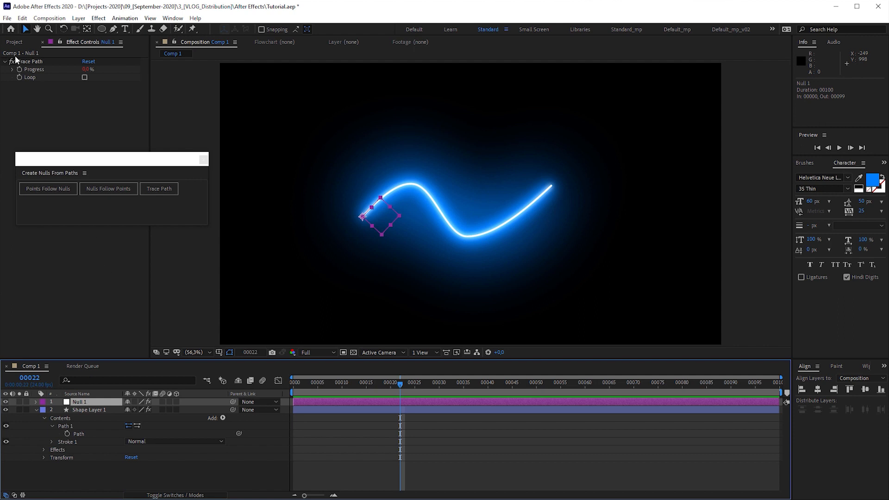
click(14, 41)
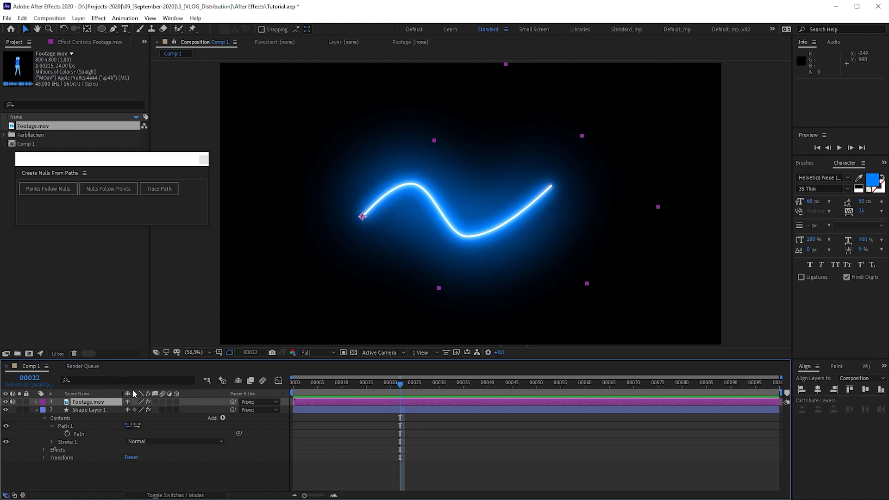
Preview, return to frame 0, and set Footage.mov's anchor point to 400,400
click(34, 401)
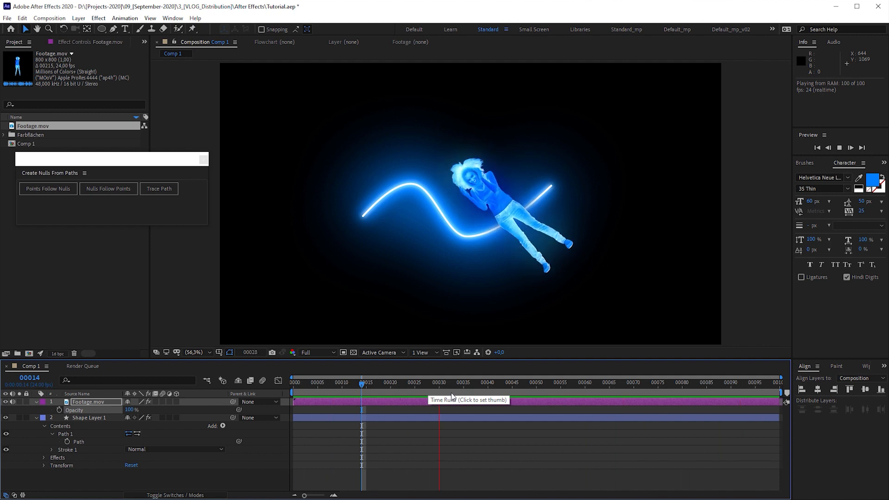
click(294, 382)
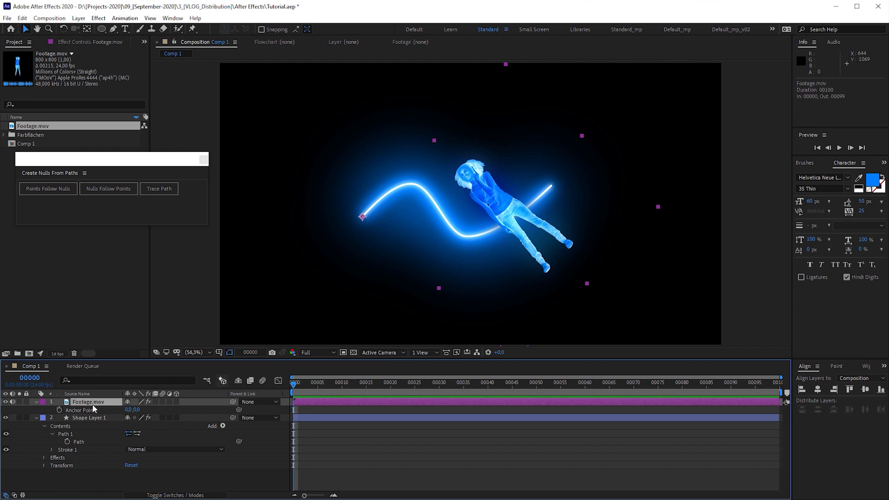
click(131, 411)
text(400)
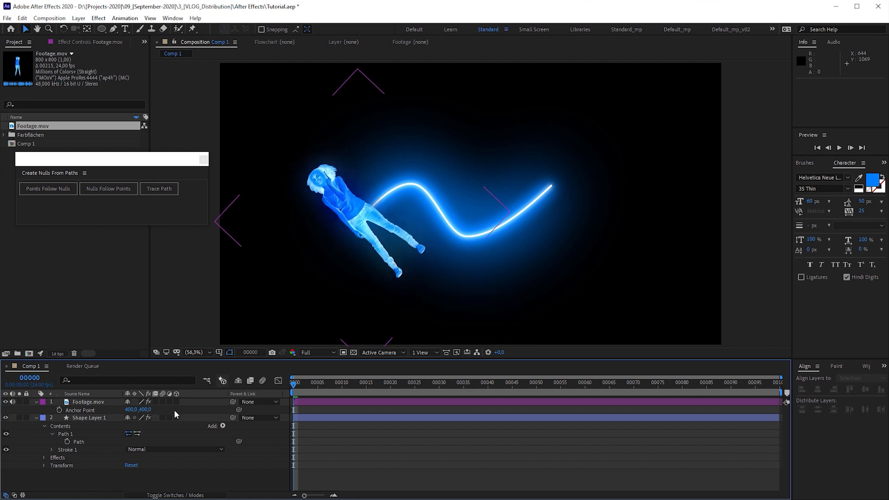
mouse_move(90, 414)
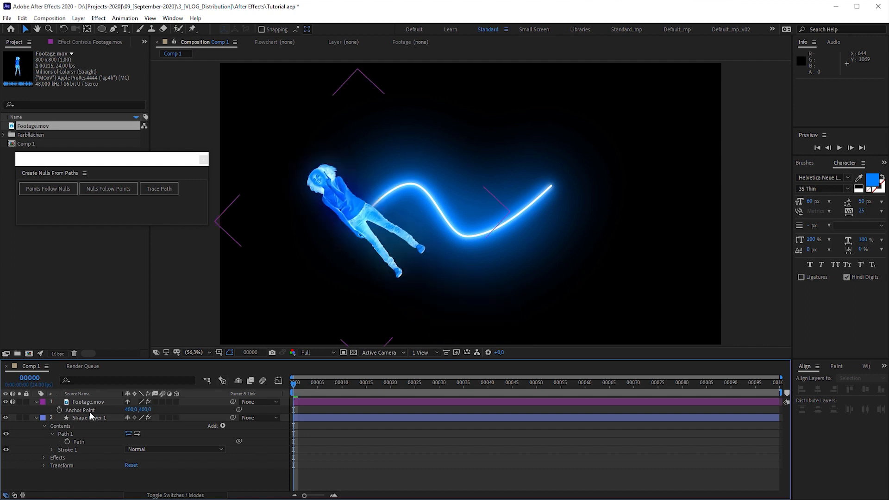
Scale Footage.mov to 75% and expand its properties for the progress expression
click(89, 401)
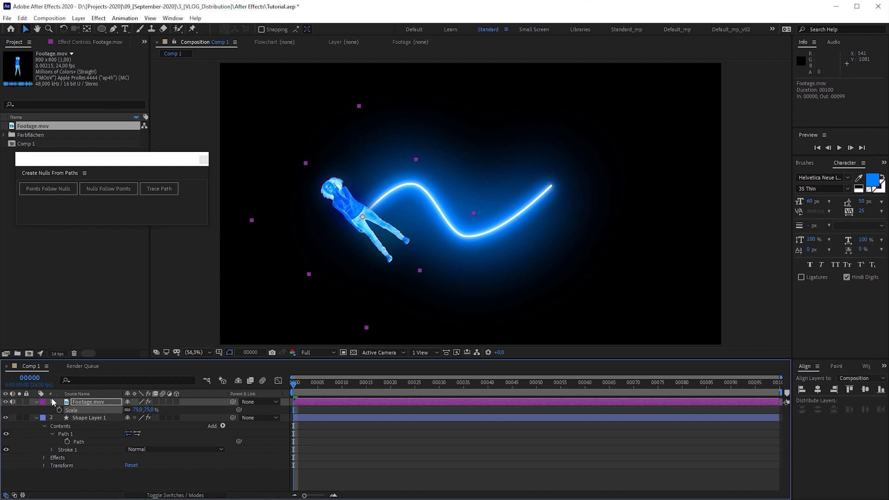
click(35, 402)
text(100/(thisCom)
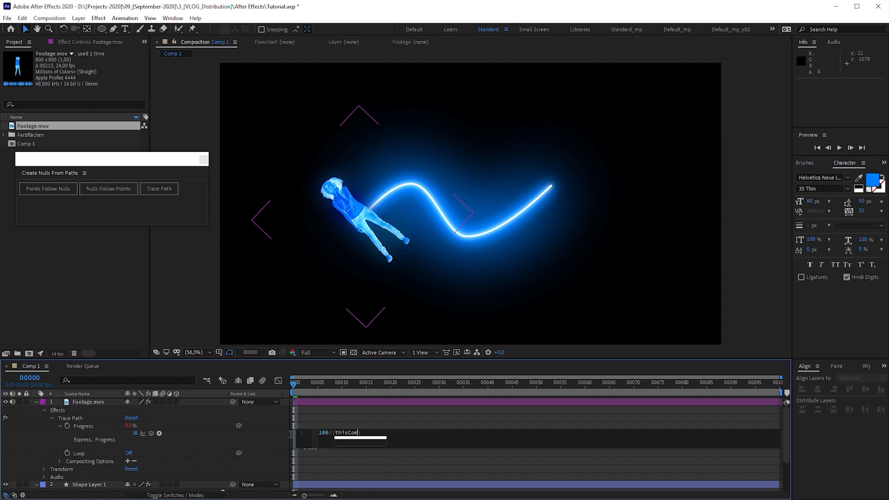
Enter the Progress expression 100/(thisComp.numLayers-1) on the footage's Trace Path
text(p.numLayers-)
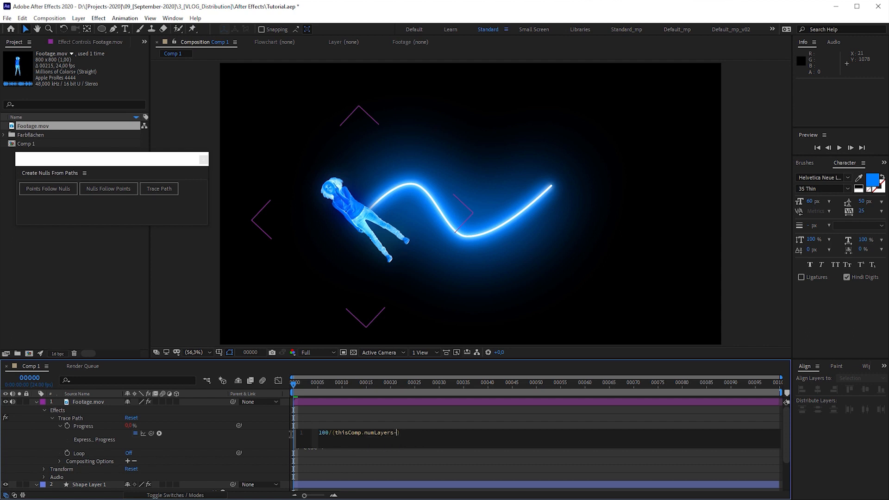
text(1)
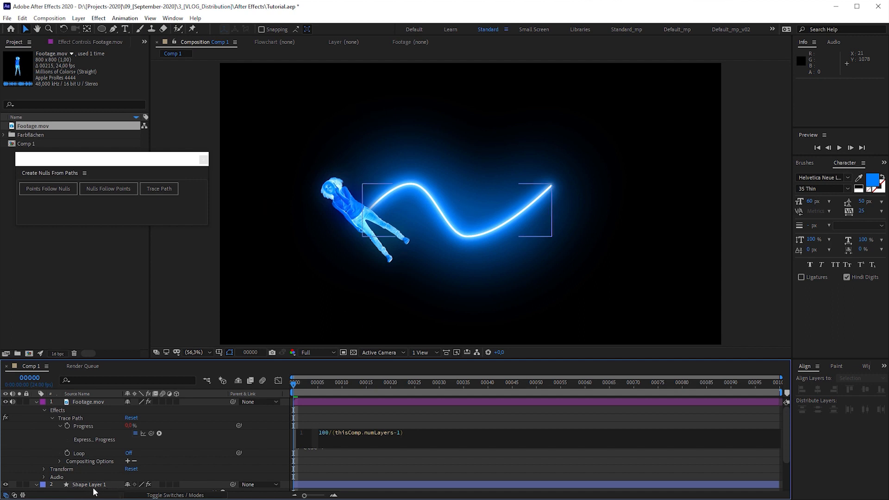
mouse_move(115, 493)
text(2)
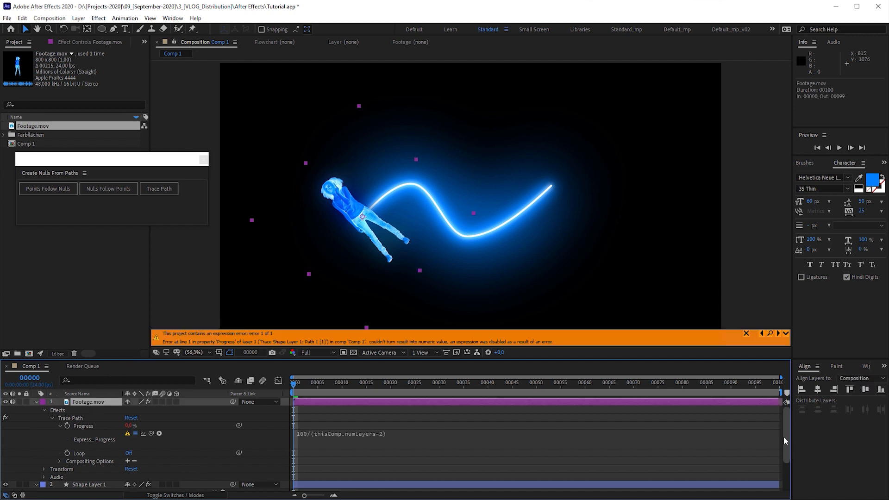
Change the Progress expression to 100/(thisComp.numLayers-2) and select the dancer layer
scroll(down, 3)
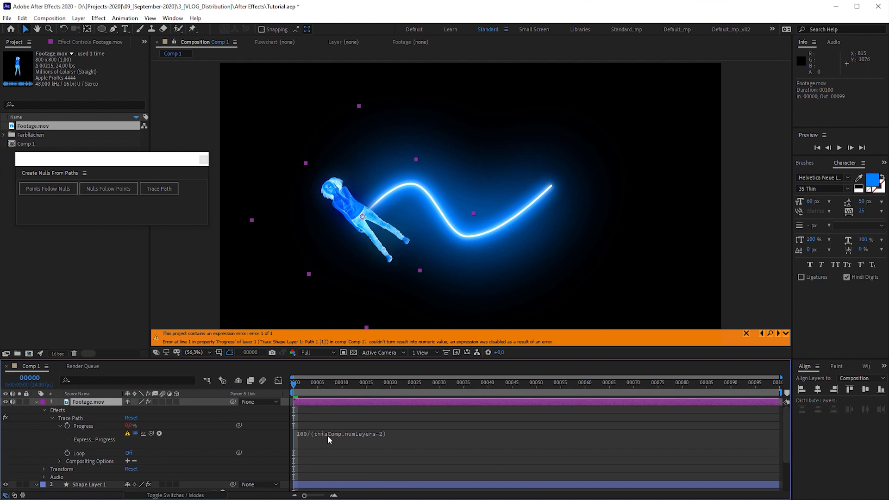
mouse_move(377, 441)
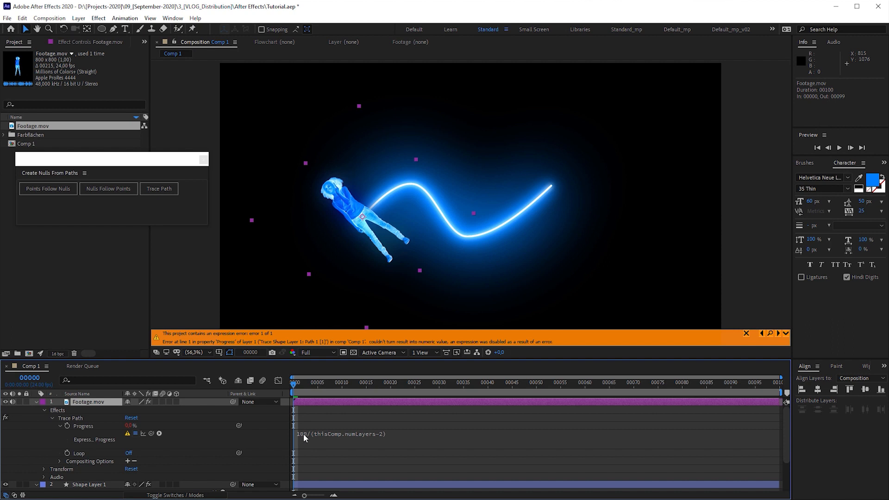
mouse_move(357, 441)
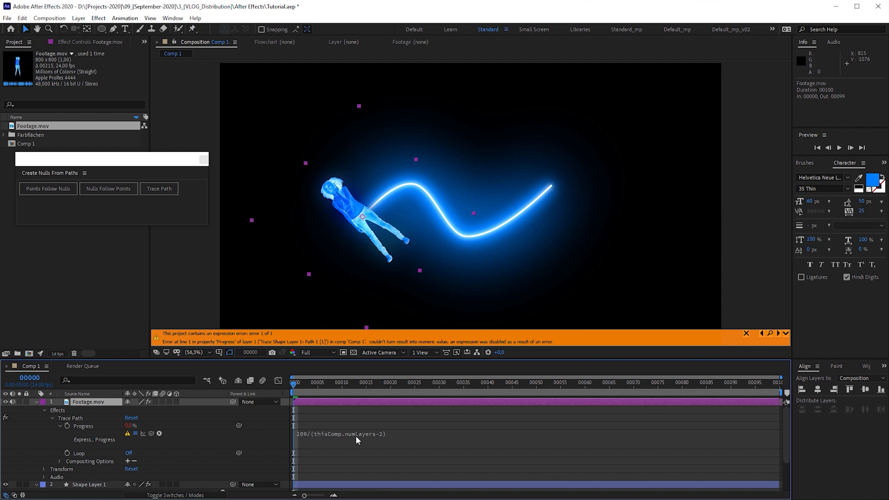
mouse_move(370, 439)
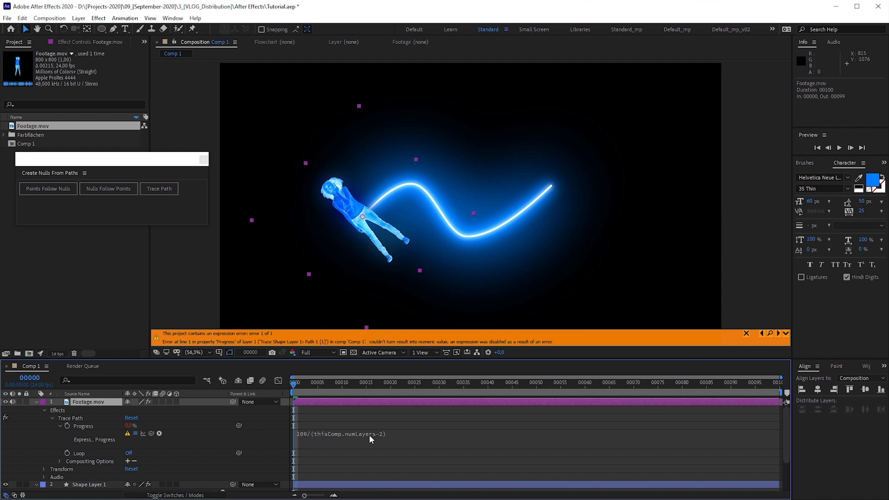
mouse_move(386, 438)
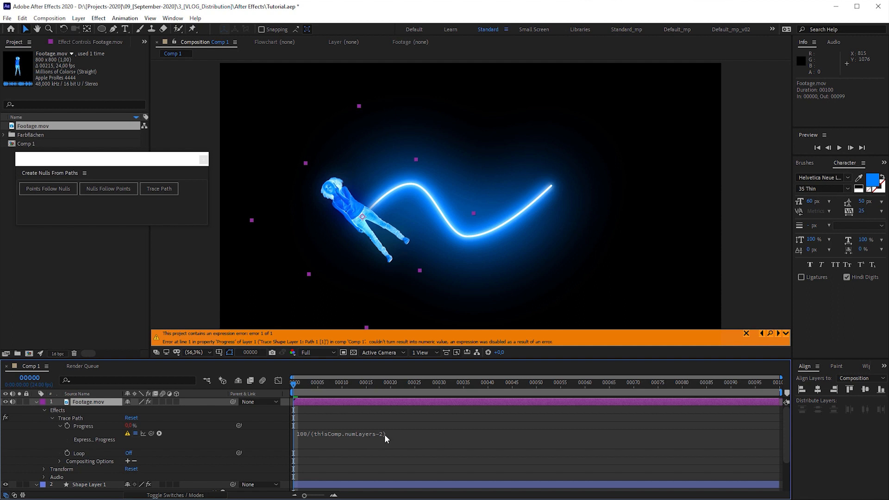
mouse_move(377, 441)
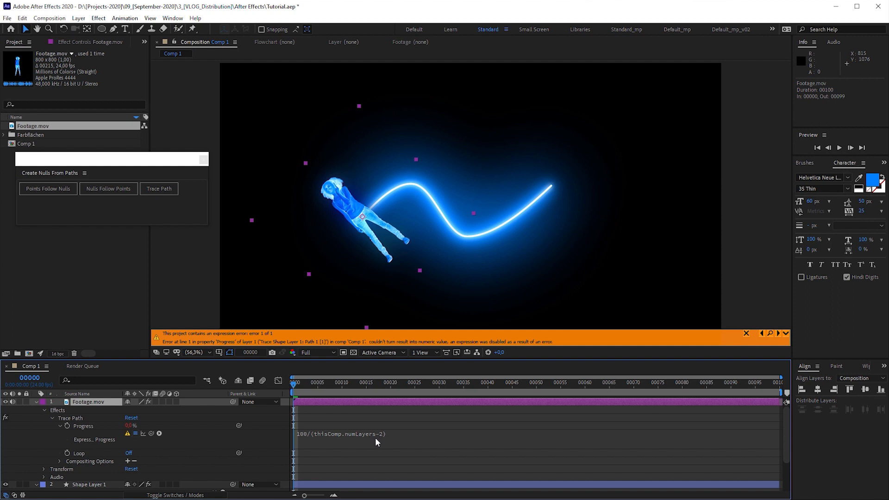
mouse_move(125, 410)
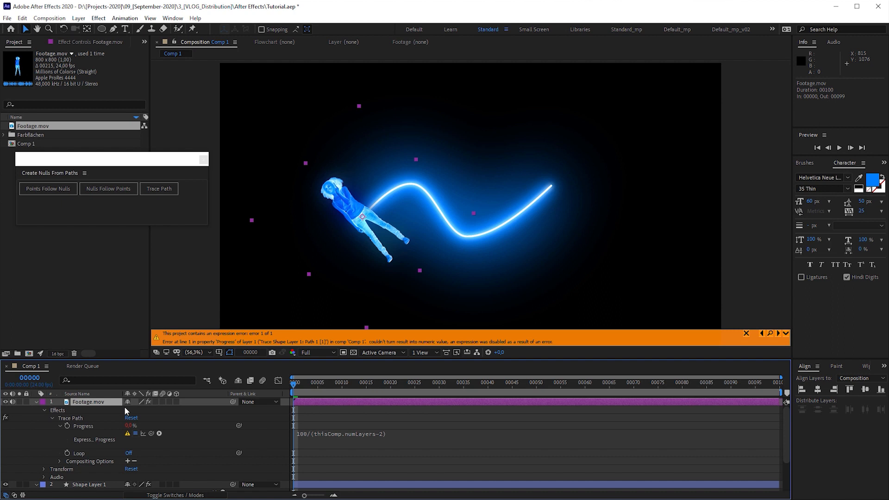
click(36, 401)
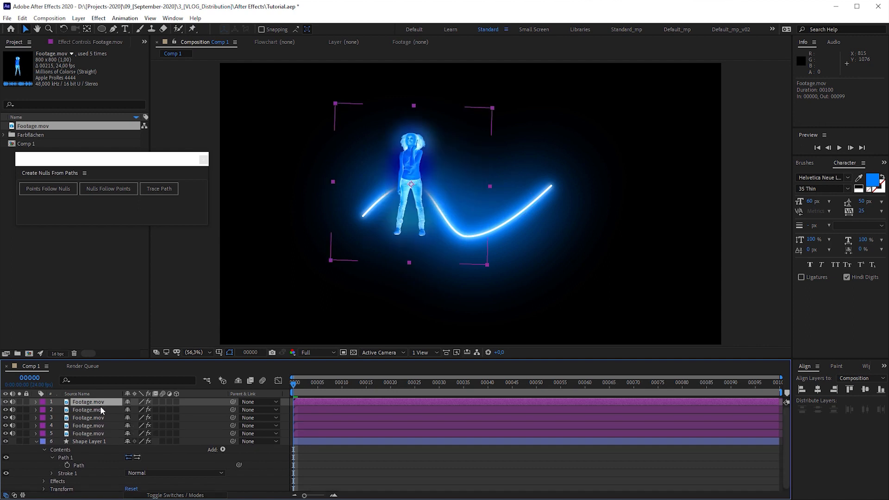
Reveal the top Footage copy's Trace Path to confirm Progress reads 25%
click(34, 401)
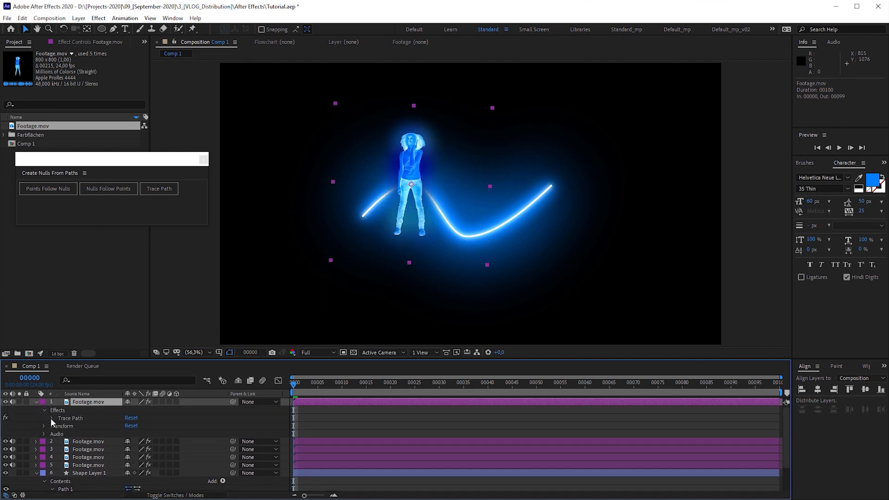
click(52, 417)
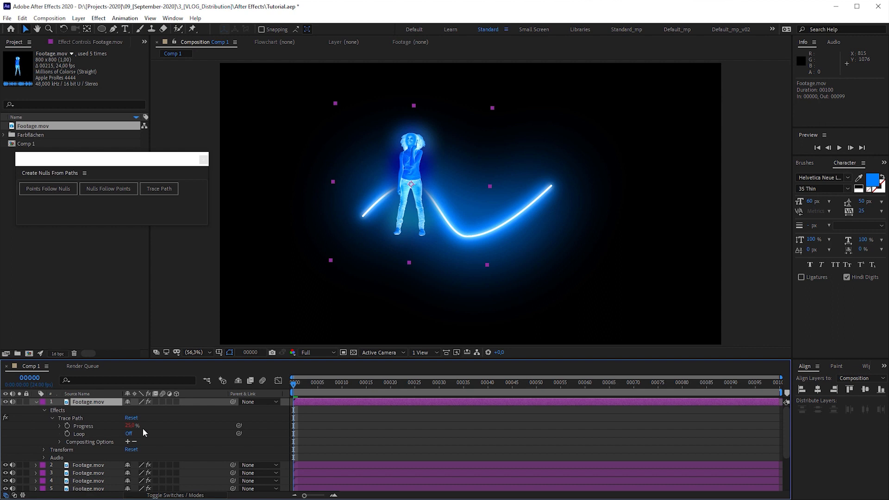
mouse_move(143, 434)
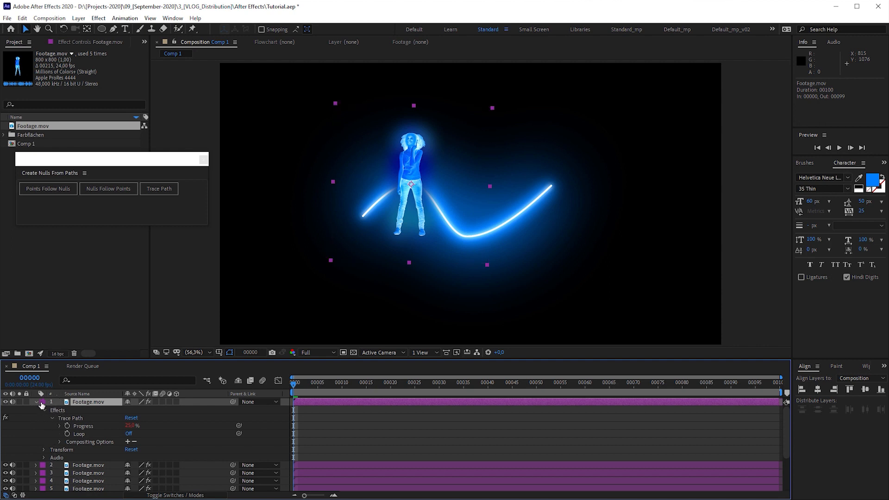
mouse_move(61, 428)
text(index*(100/(thisComp.numLayers-2)))
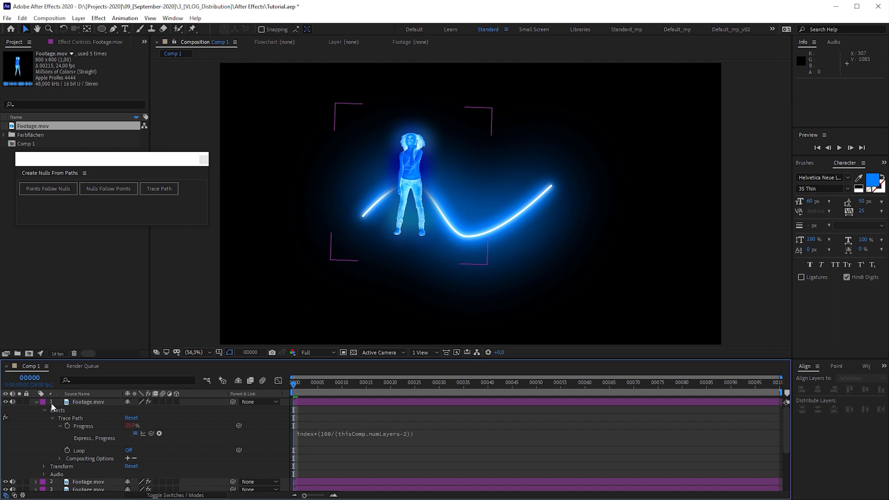
mouse_move(173, 435)
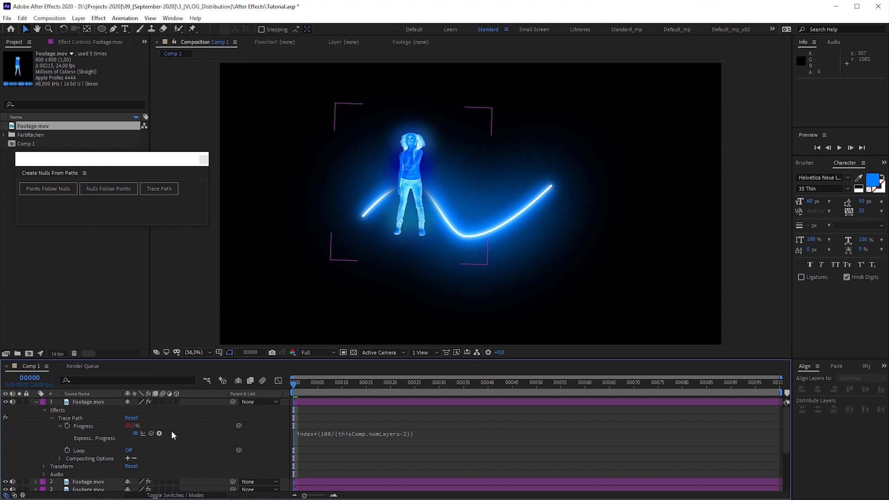
mouse_move(163, 455)
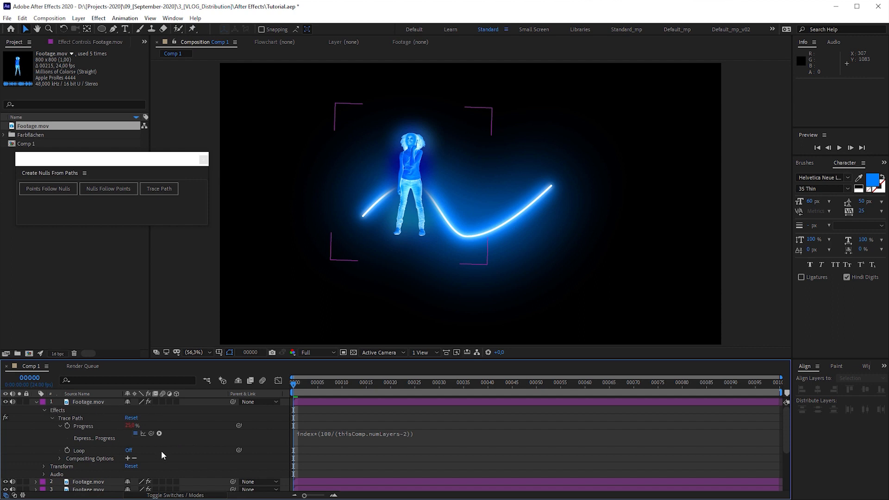
Edit the expression to (index-1)*(100/(thisComp.numLayers-2)) so the top dancer sits at 0%
double_click(368, 432)
text(()
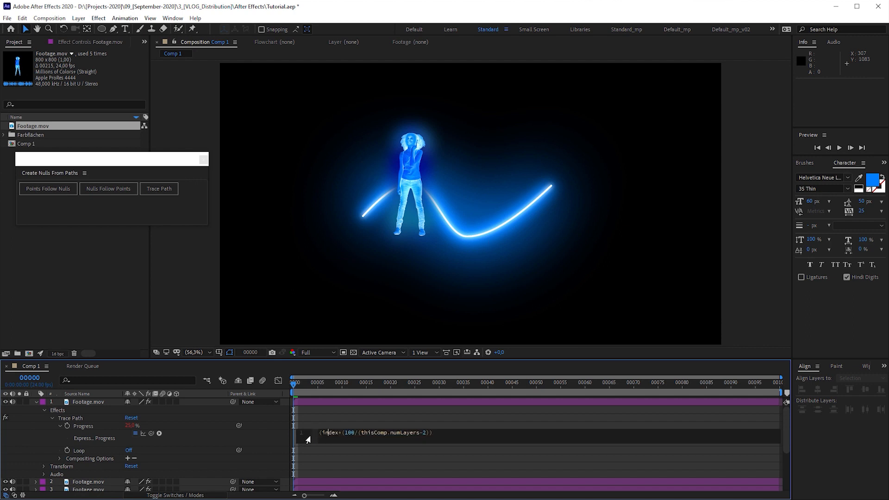
text(-1))
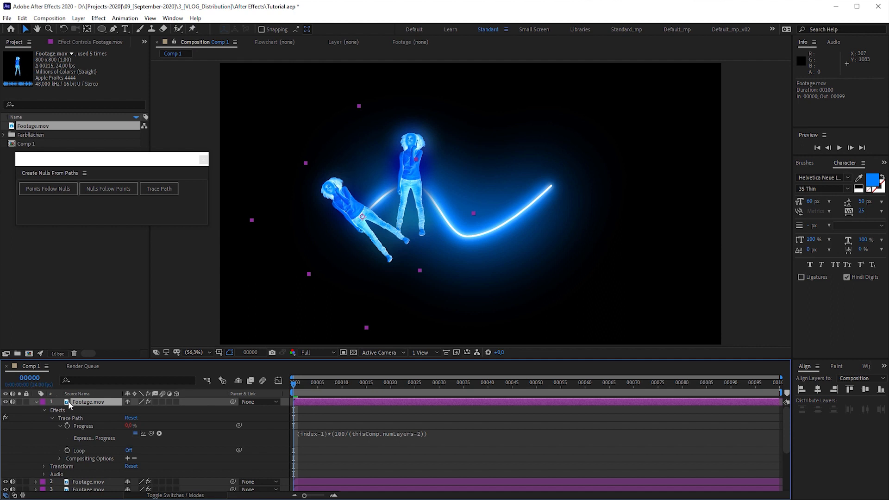
mouse_move(322, 440)
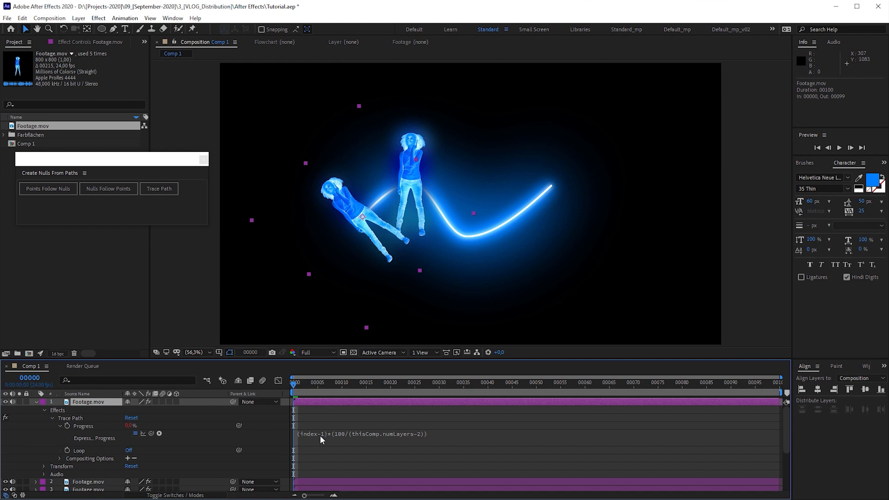
mouse_move(402, 441)
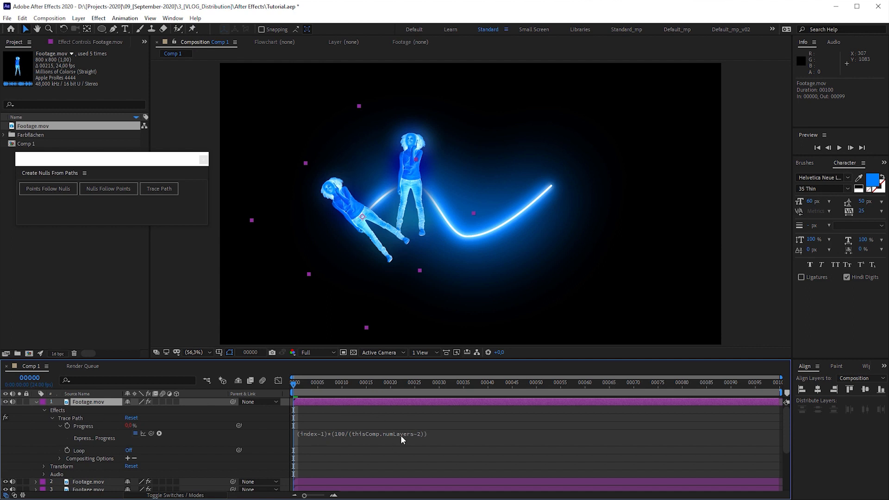
mouse_move(423, 438)
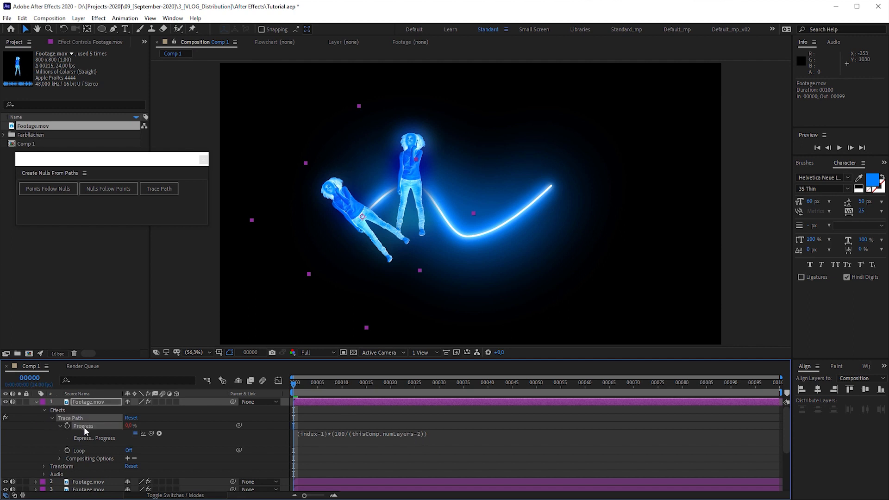
mouse_move(21, 19)
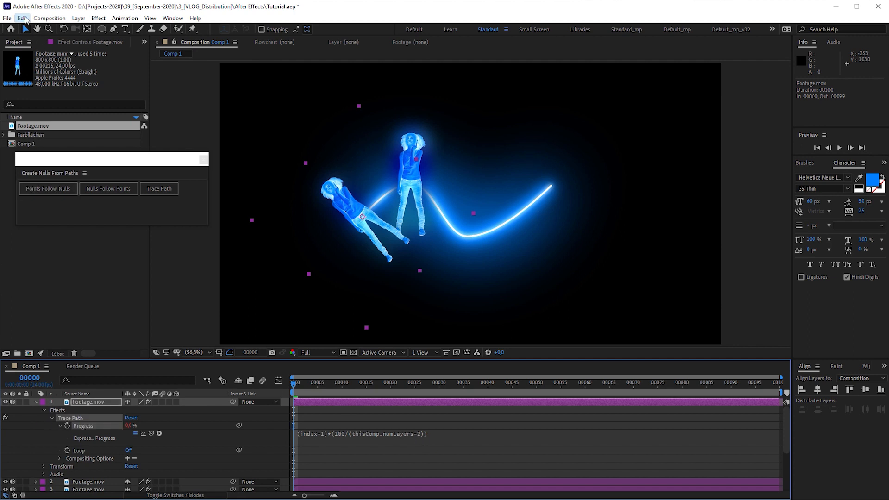
Copy only the Progress expression via Edit and select Footage layers 2–5
click(21, 18)
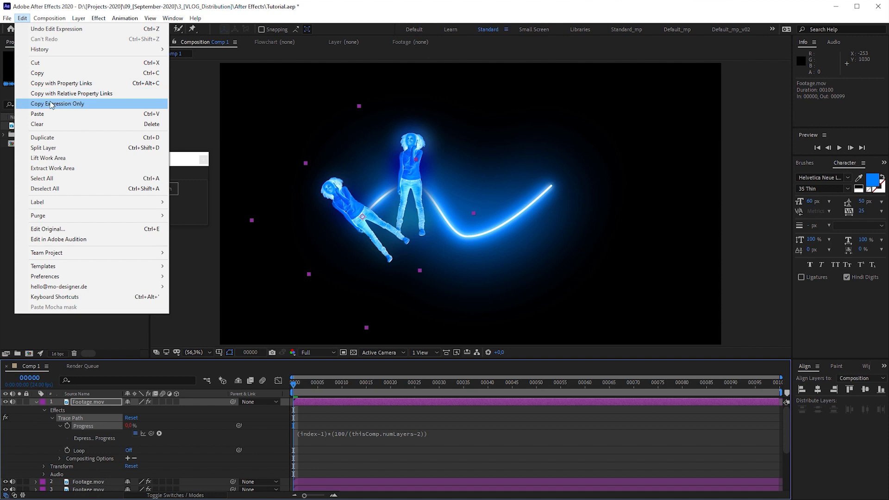
click(57, 103)
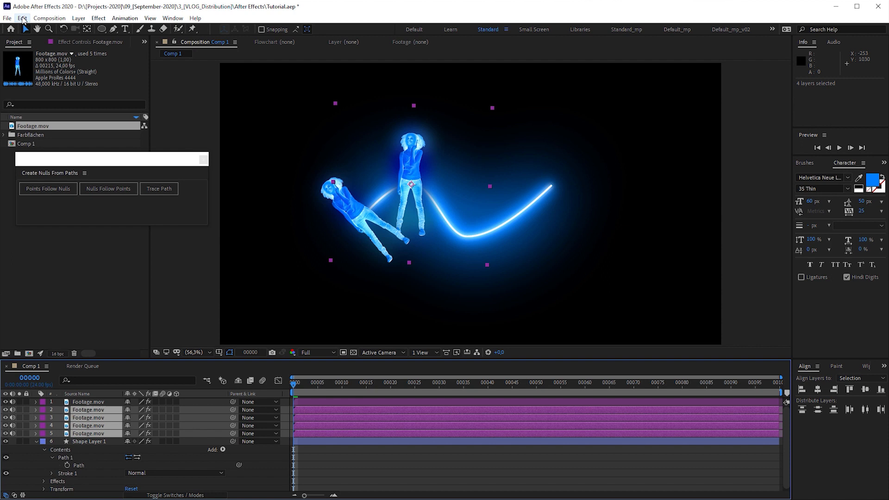
click(21, 18)
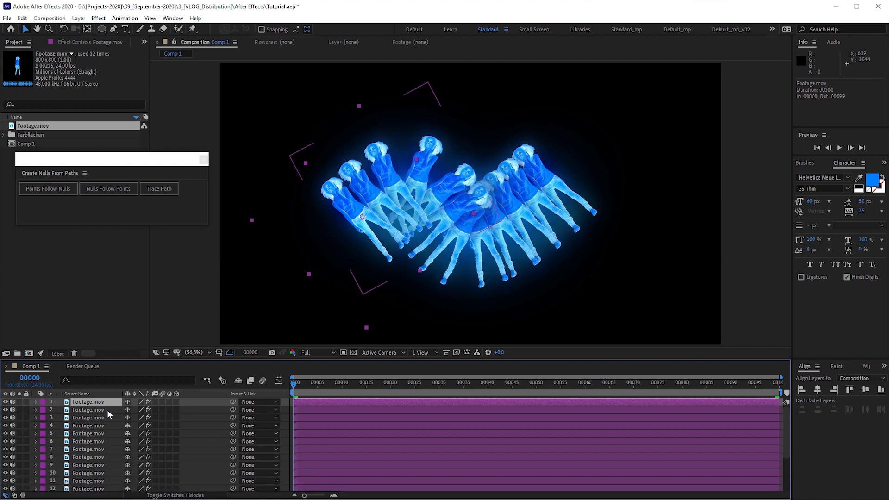
Paste the expression and duplicate Footage layers up to thirteen copies along the path
click(159, 188)
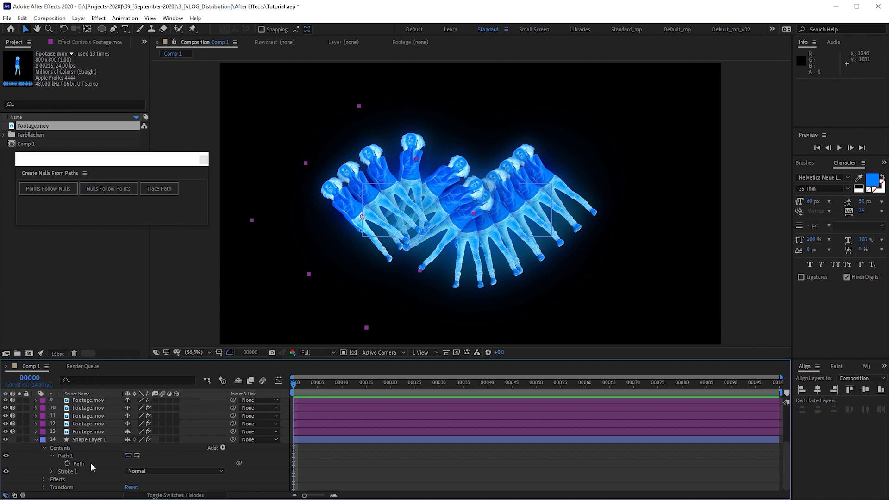